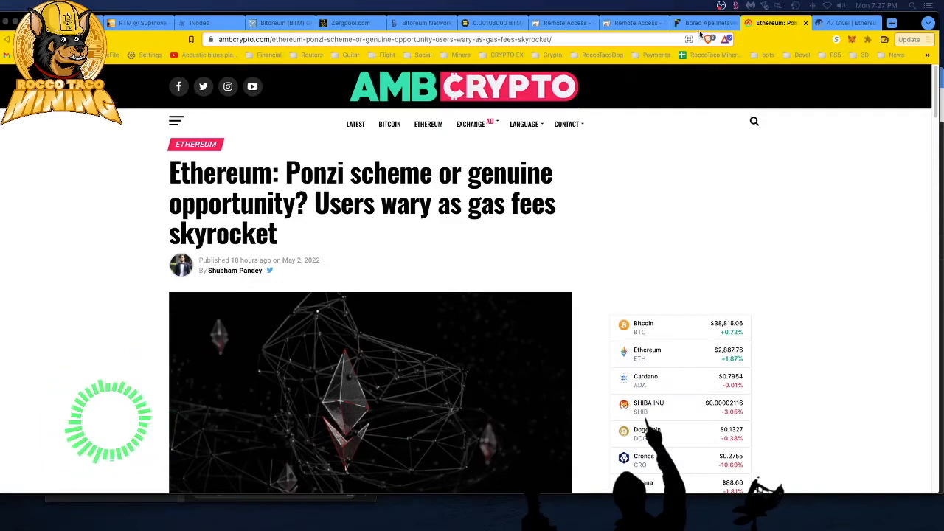
- Switch to the Fortune 'Bored Ape metaverse frenzy' article and begin reading down
{"action": "left_click", "coordinate": [702, 22]}
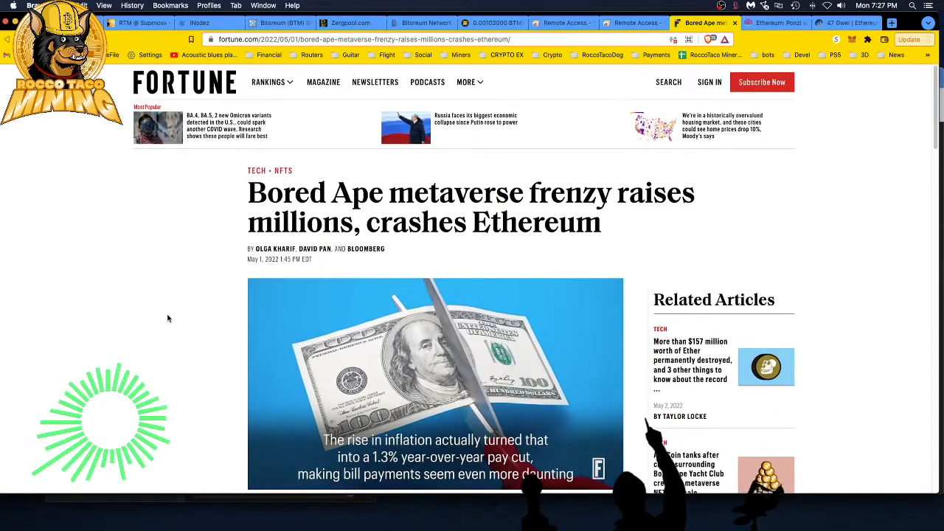
{"action": "mouse_move", "coordinate": [159, 326]}
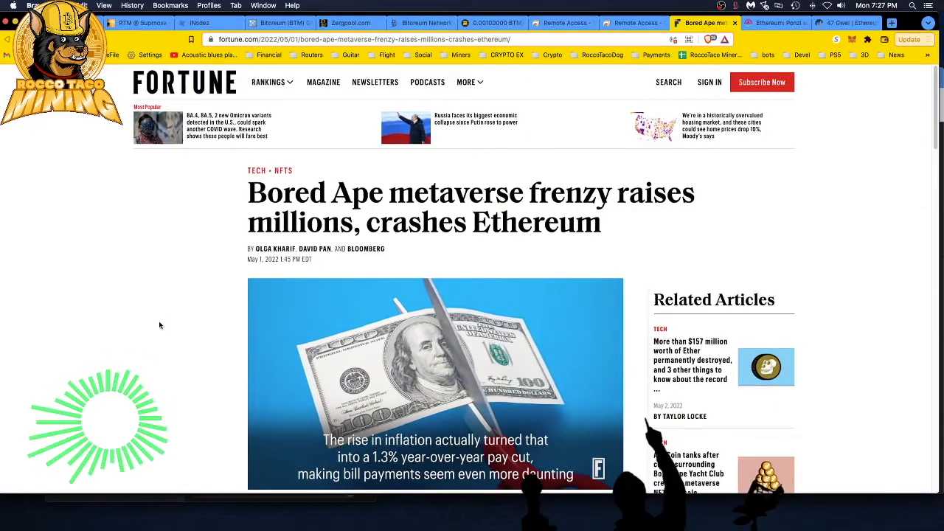
{"action": "scroll", "scroll_direction": "down", "scroll_amount": 3}
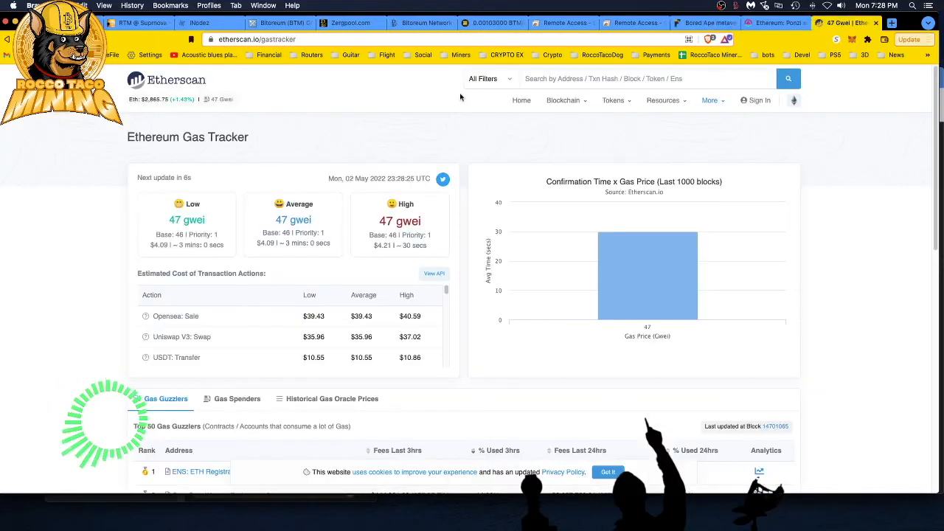
{"action": "mouse_move", "coordinate": [179, 230]}
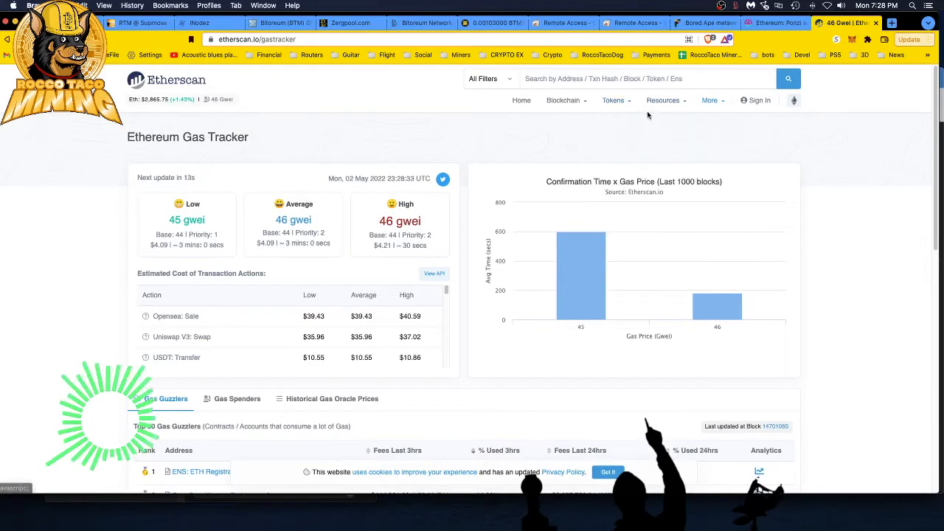
{"action": "left_click", "coordinate": [662, 100]}
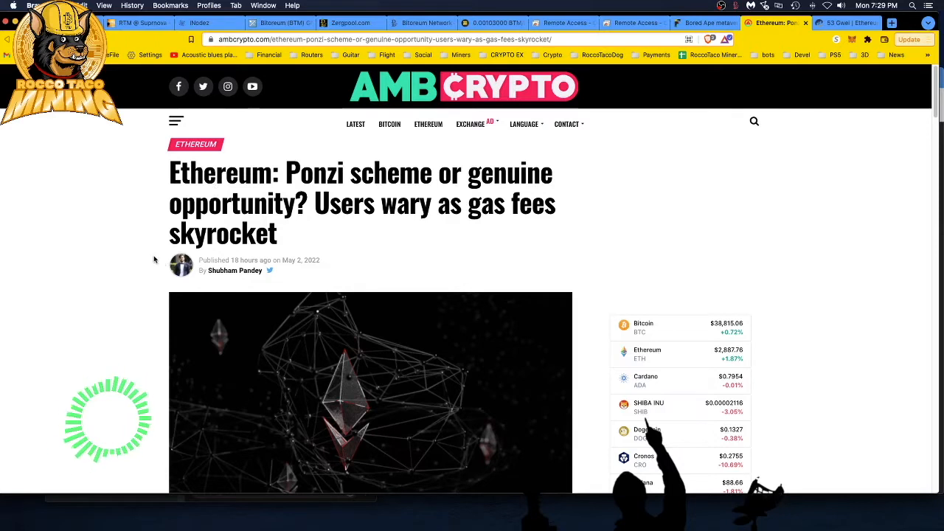
{"action": "mouse_move", "coordinate": [157, 272]}
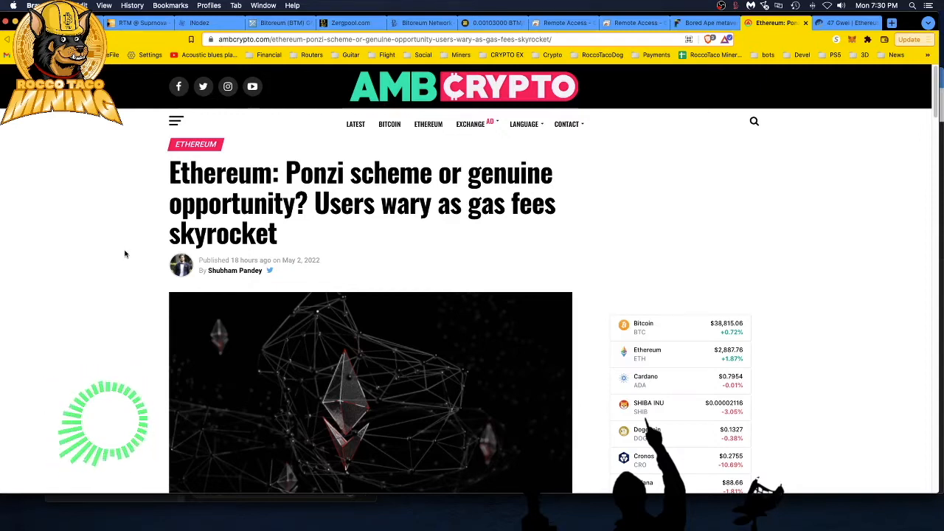
{"action": "mouse_move", "coordinate": [119, 231]}
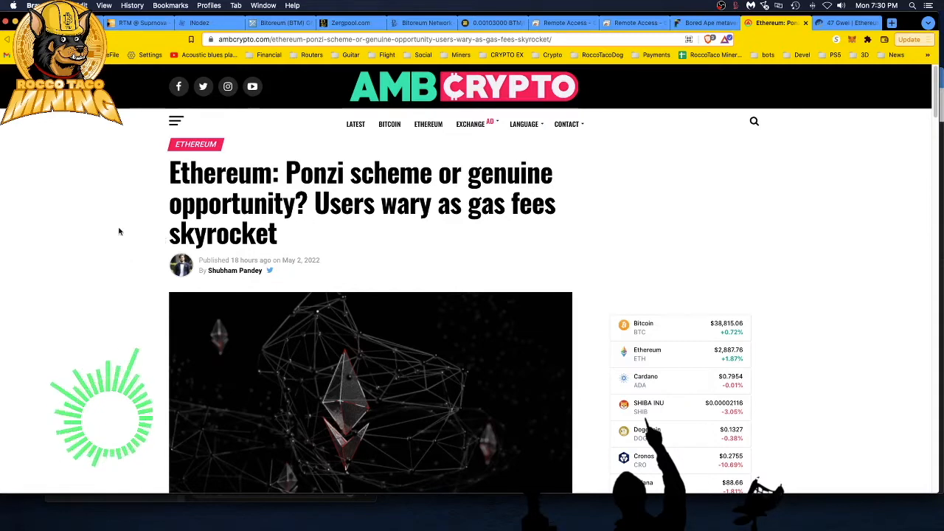
{"action": "mouse_move", "coordinate": [124, 266]}
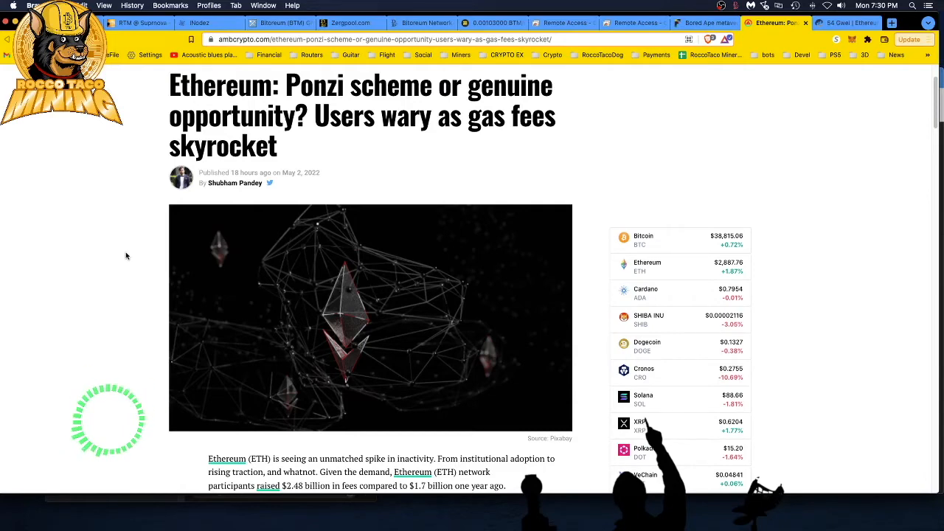
- Read down to the Otherdeed gas war section showing miners earning $87,664,337 in an hour
{"action": "scroll", "scroll_direction": "down", "scroll_amount": 3}
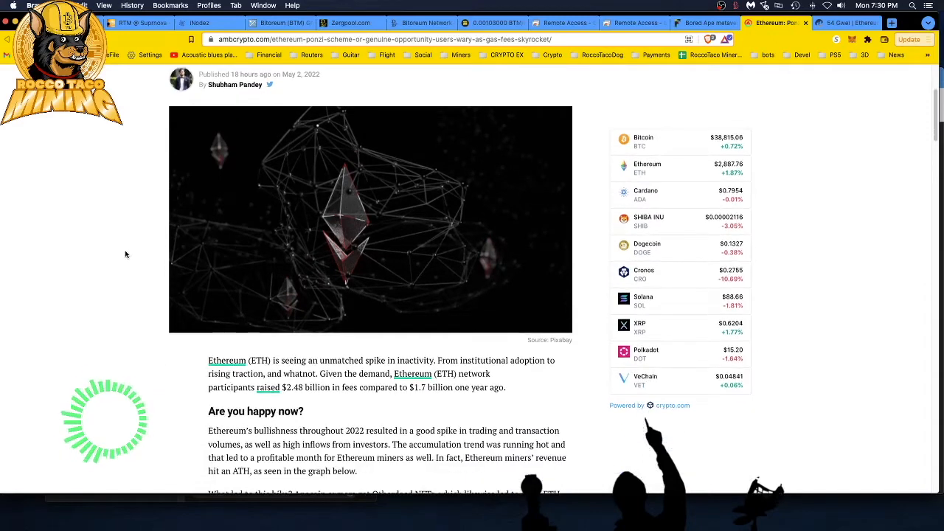
{"action": "scroll", "scroll_direction": "down", "scroll_amount": 3}
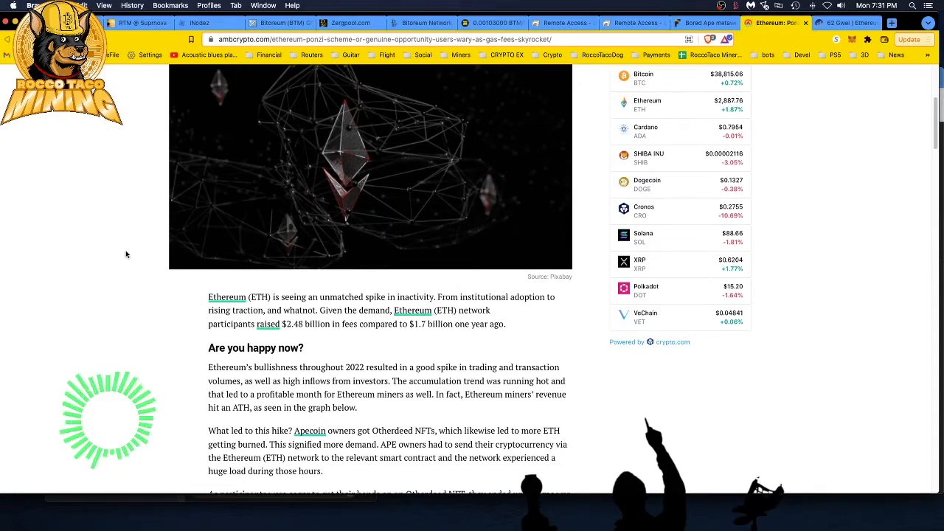
{"action": "scroll", "scroll_direction": "down", "scroll_amount": 3}
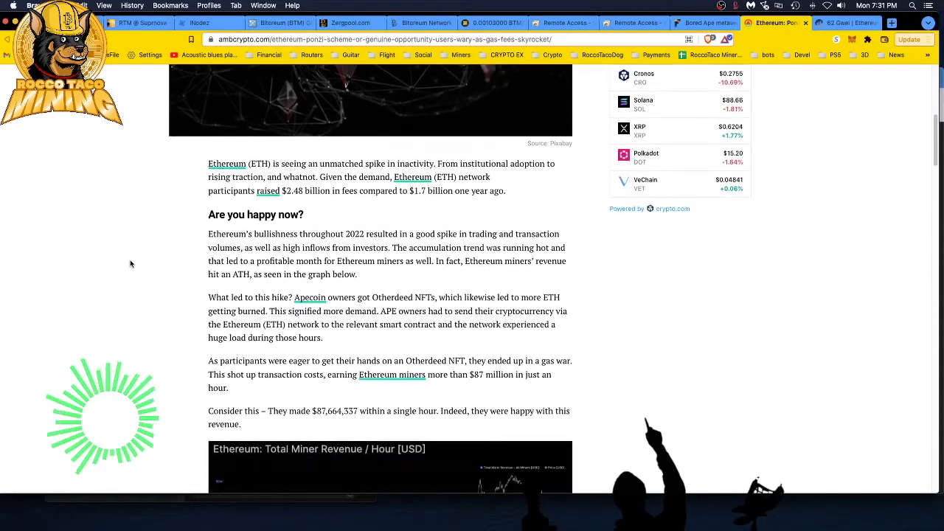
{"action": "mouse_move", "coordinate": [140, 269]}
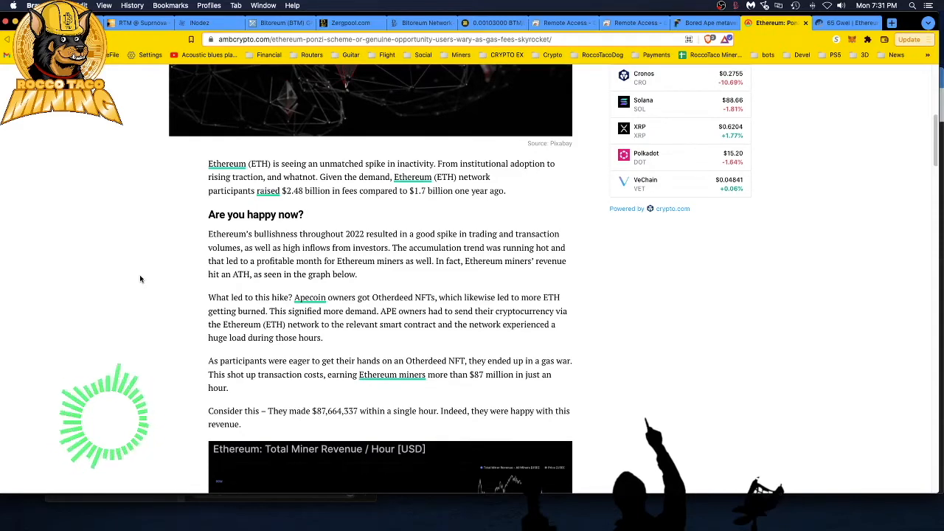
- Bring the Ethereum Total Miner Revenue per Hour chart into view
{"action": "scroll", "scroll_direction": "down", "scroll_amount": 3}
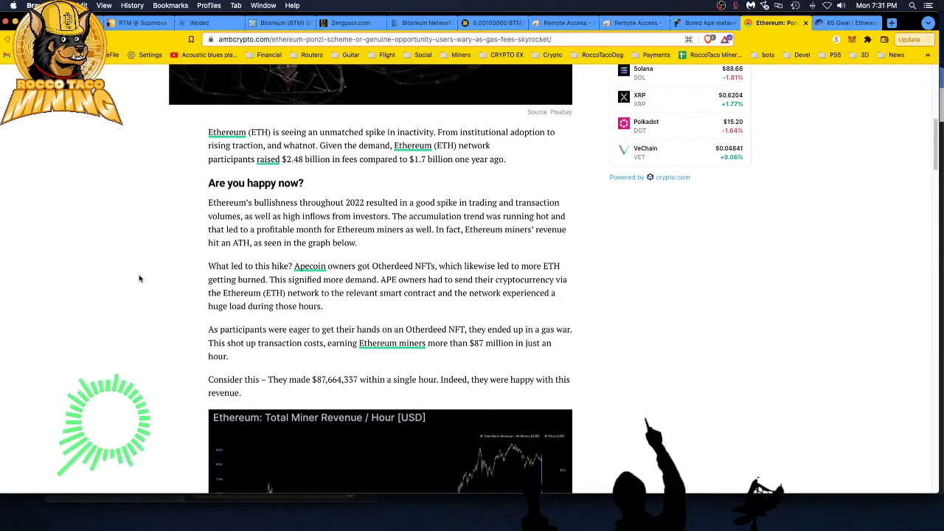
{"action": "mouse_move", "coordinate": [141, 270]}
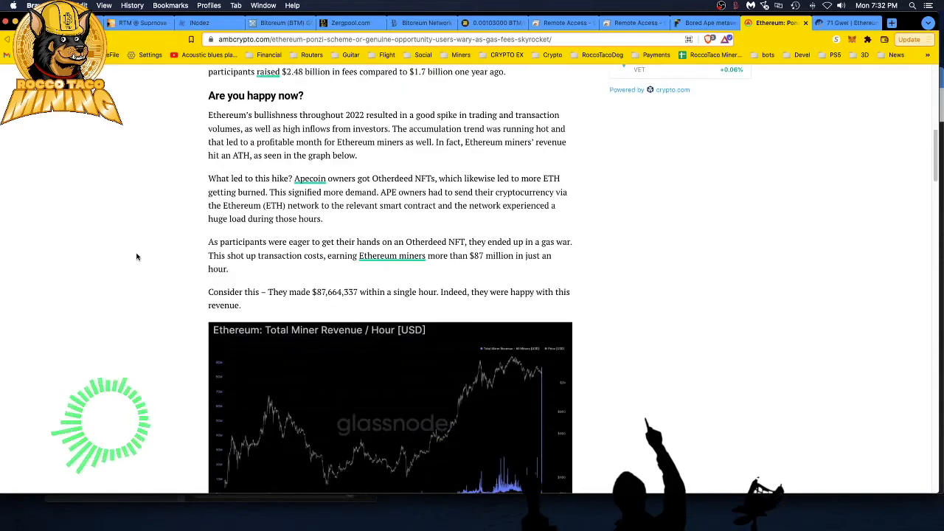
{"action": "mouse_move", "coordinate": [126, 253]}
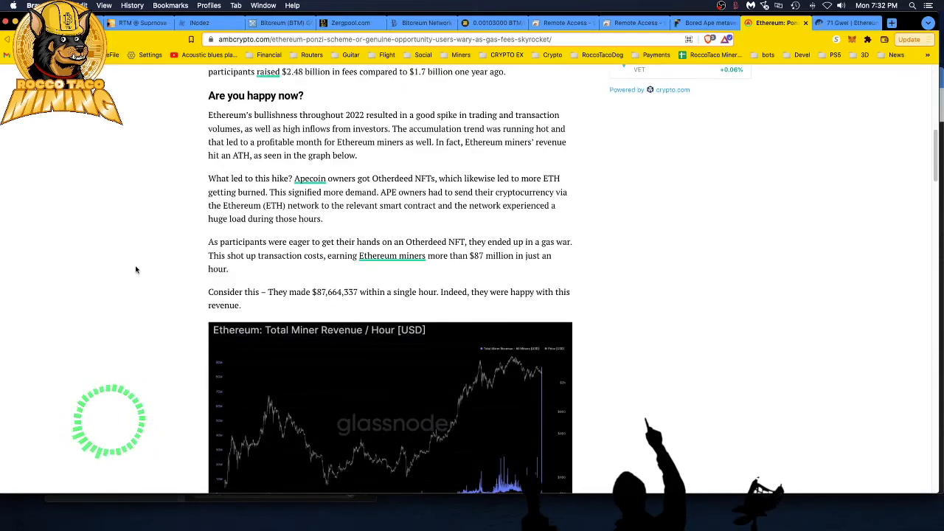
{"action": "mouse_move", "coordinate": [148, 263]}
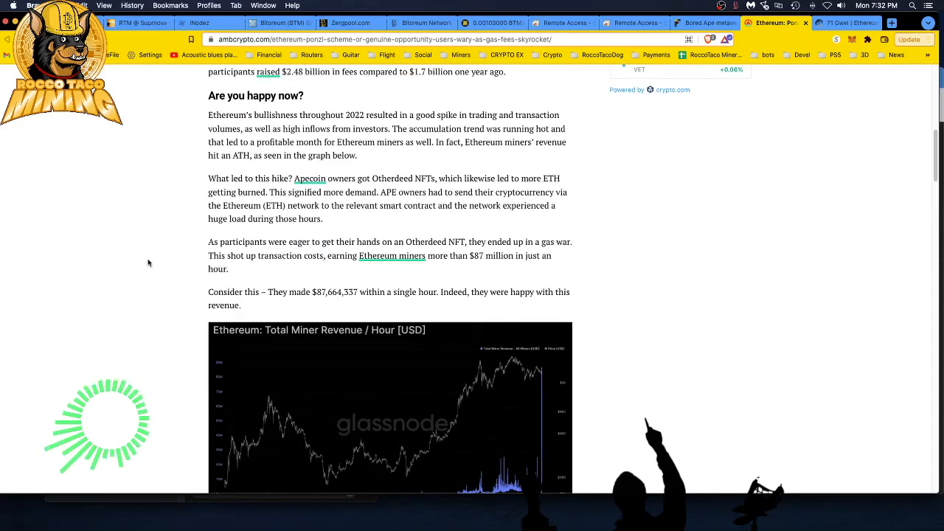
- Read past the Glassnode chart and median-fee tweet to users blaming Yuga Labs' unoptimized contract
{"action": "scroll", "scroll_direction": "down", "scroll_amount": 3}
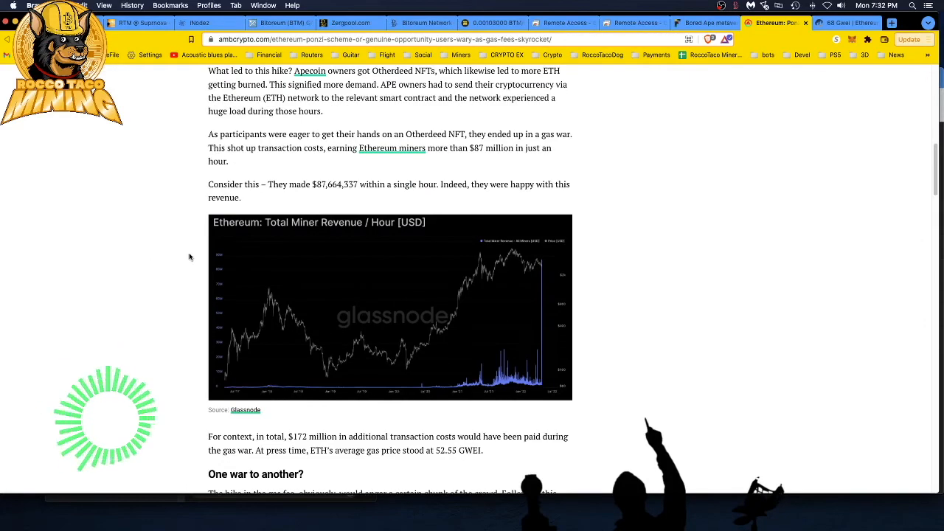
{"action": "scroll", "scroll_direction": "down", "scroll_amount": 3}
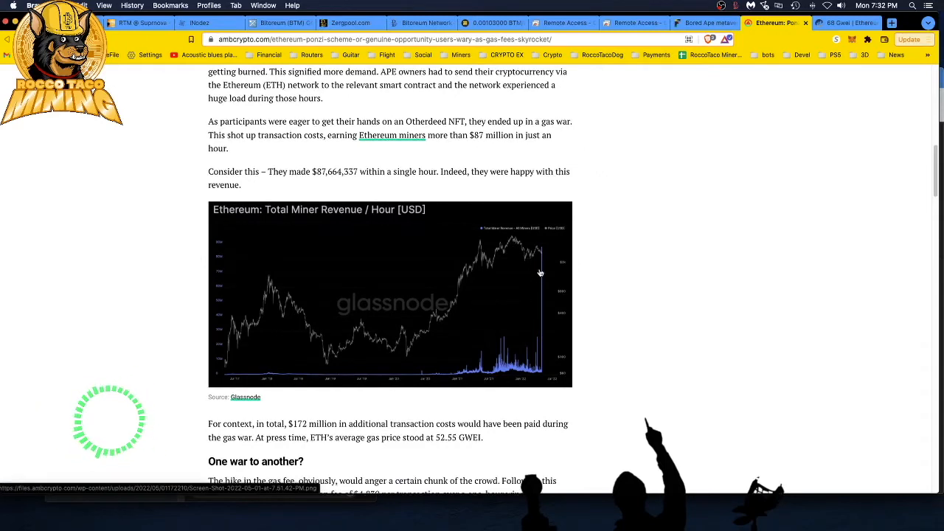
{"action": "mouse_move", "coordinate": [130, 326]}
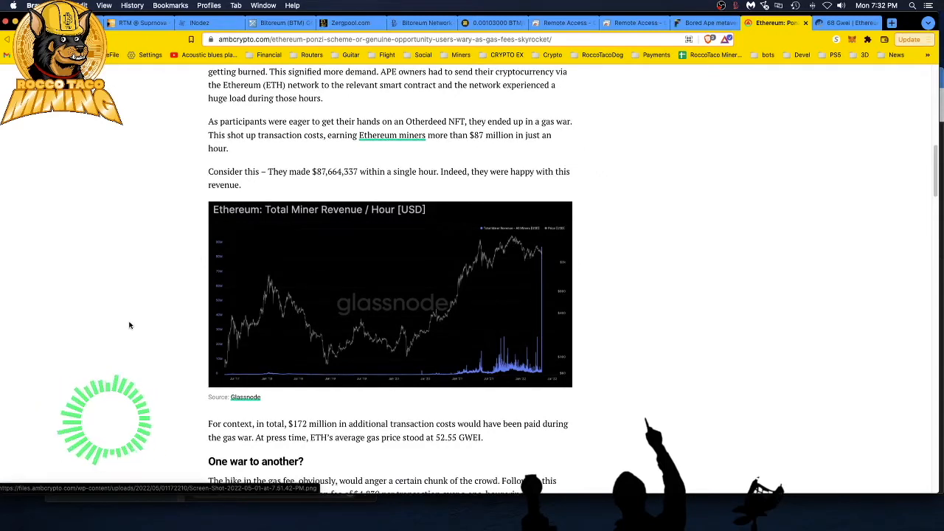
{"action": "scroll", "scroll_direction": "down", "scroll_amount": 3}
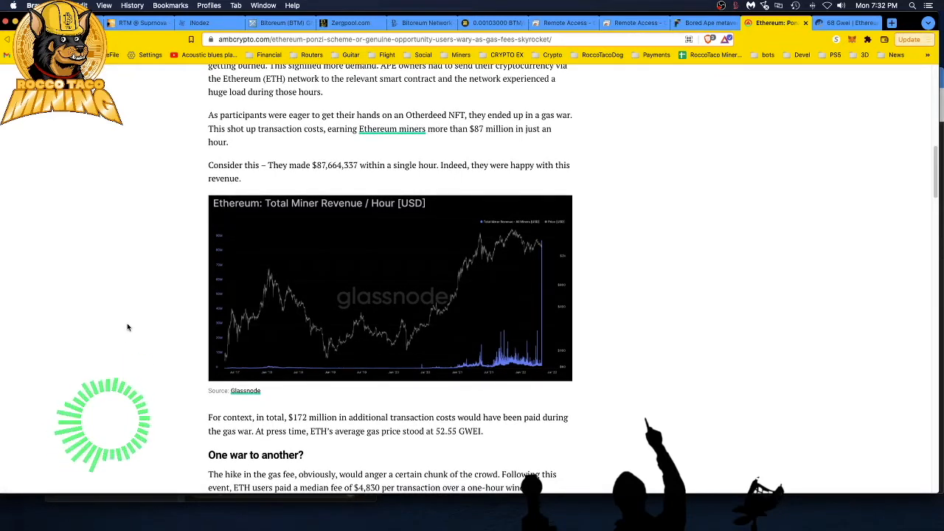
{"action": "scroll", "scroll_direction": "down", "scroll_amount": 3}
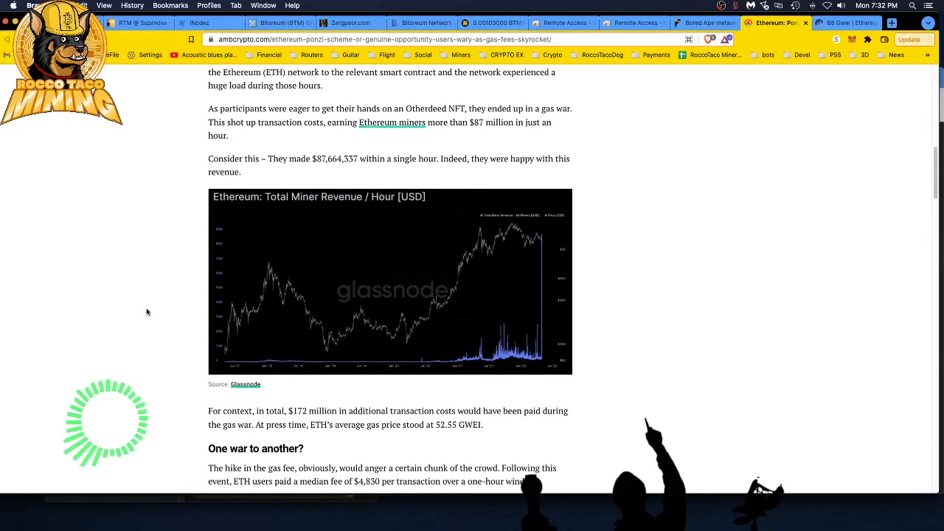
{"action": "mouse_move", "coordinate": [145, 309]}
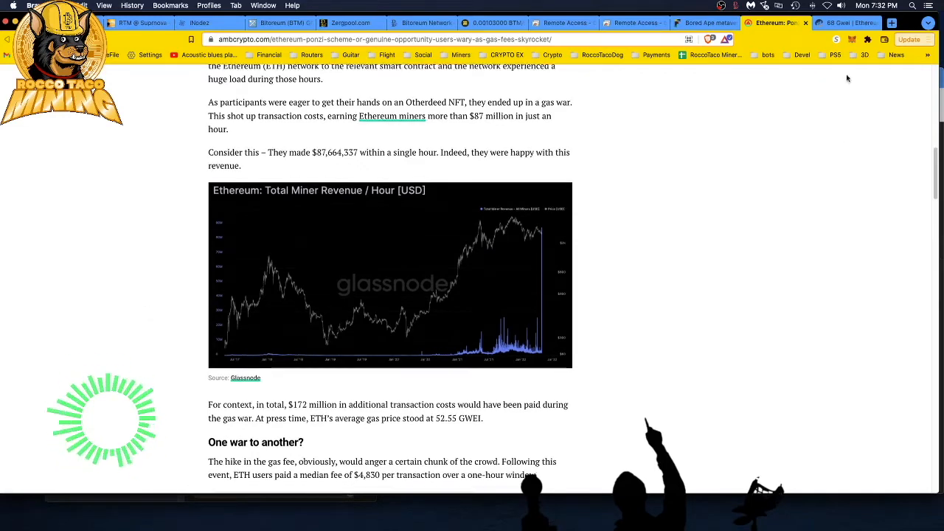
{"action": "scroll", "scroll_direction": "down", "scroll_amount": 3}
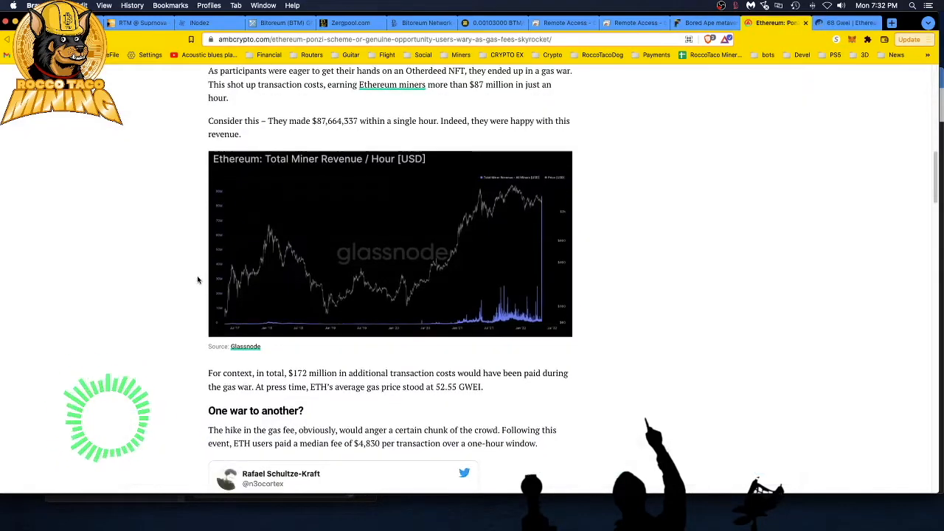
{"action": "scroll", "scroll_direction": "down", "scroll_amount": 3}
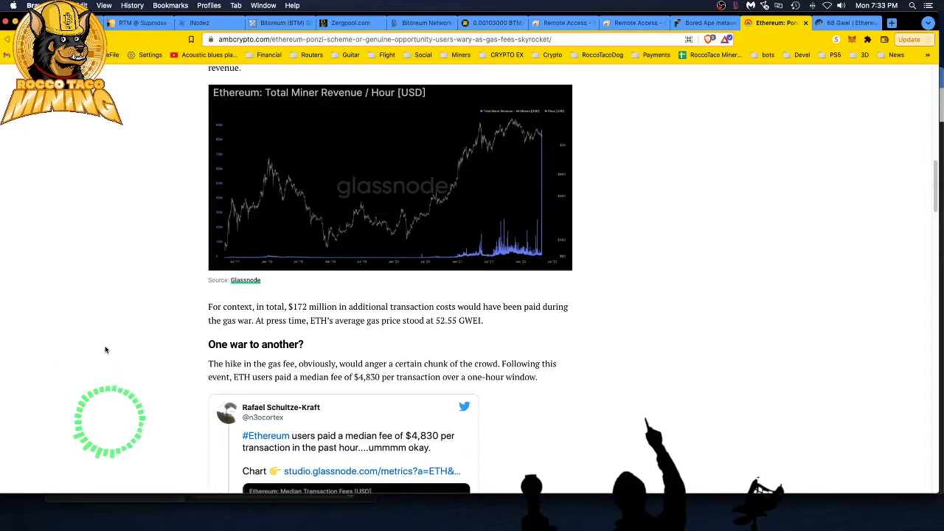
{"action": "scroll", "scroll_direction": "down", "scroll_amount": 3}
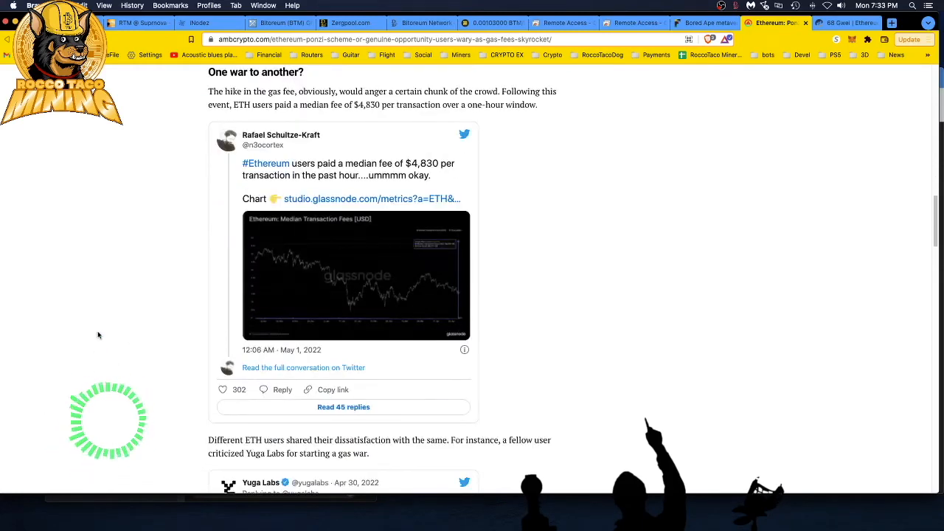
{"action": "scroll", "scroll_direction": "down", "scroll_amount": 3}
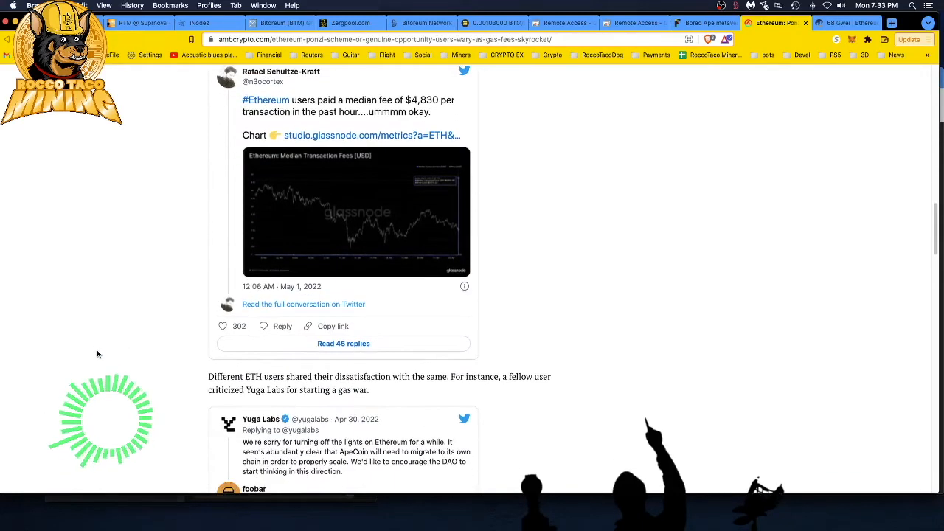
{"action": "scroll", "scroll_direction": "down", "scroll_amount": 3}
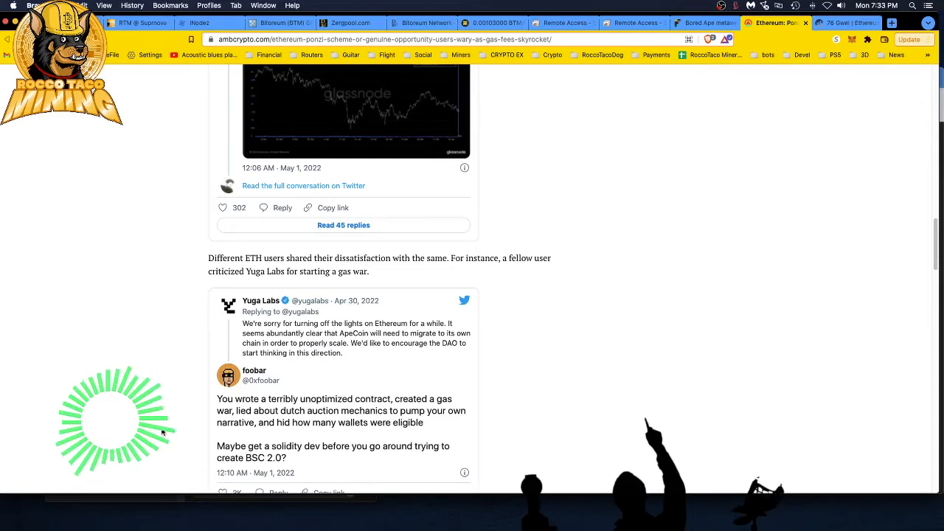
- Read past the ETH 'Ponzi scheme' tweet and subscribe box to the author section, then the opening
{"action": "scroll", "scroll_direction": "down", "scroll_amount": 3}
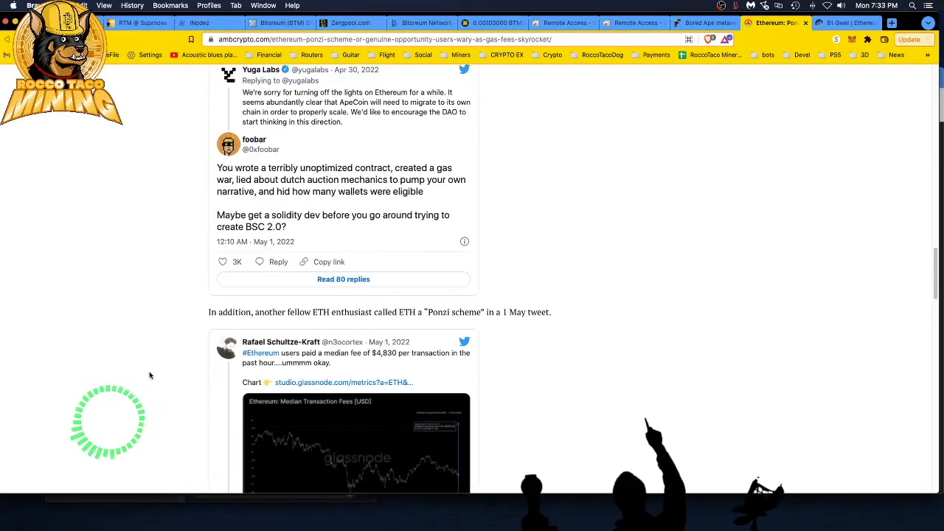
{"action": "scroll", "scroll_direction": "down", "scroll_amount": 3}
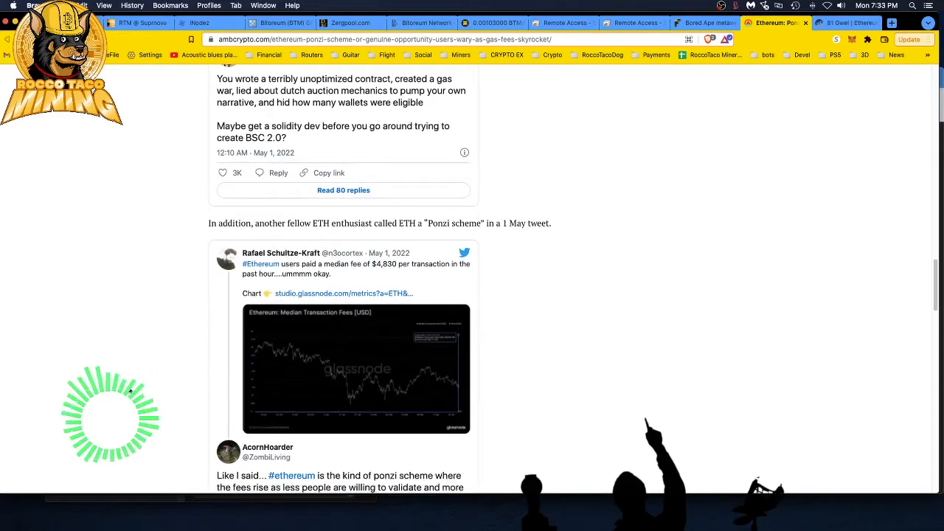
{"action": "scroll", "scroll_direction": "down", "scroll_amount": 3}
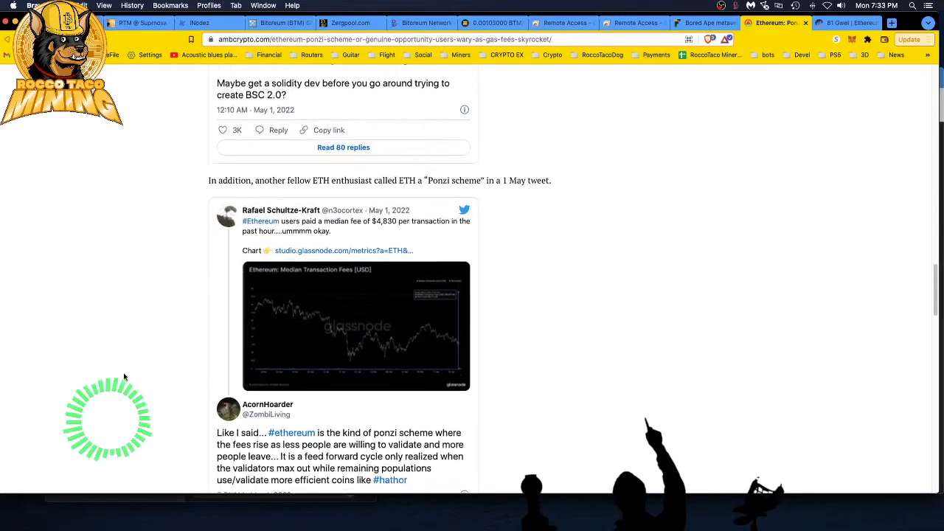
{"action": "scroll", "scroll_direction": "down", "scroll_amount": 3}
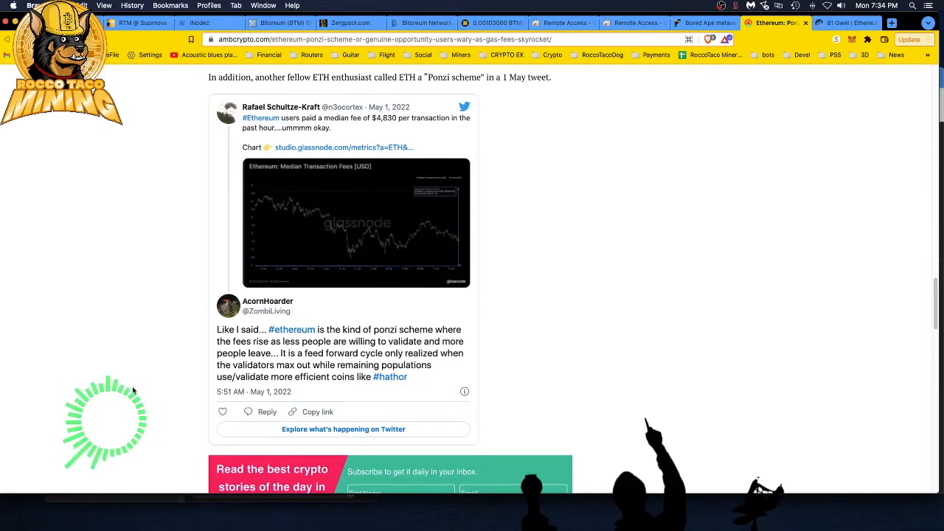
{"action": "scroll", "scroll_direction": "down", "scroll_amount": 3}
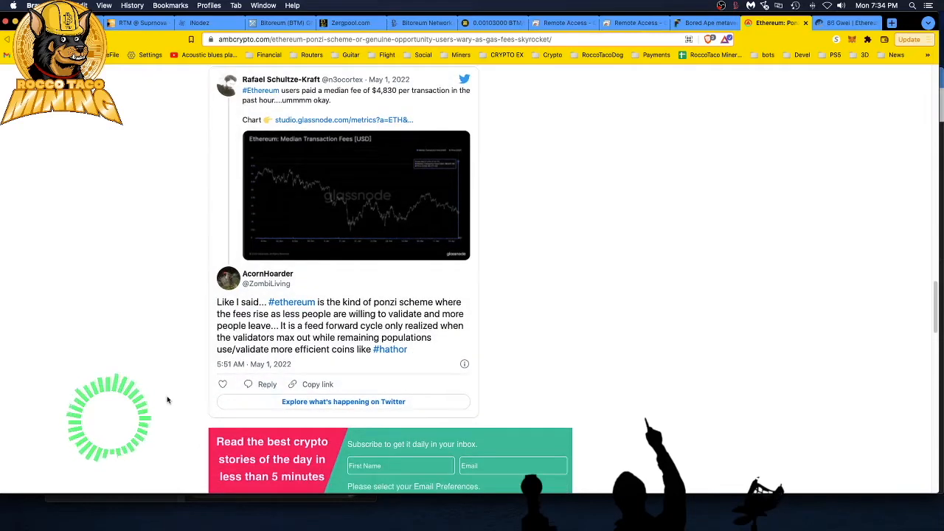
{"action": "scroll", "scroll_direction": "down", "scroll_amount": 3}
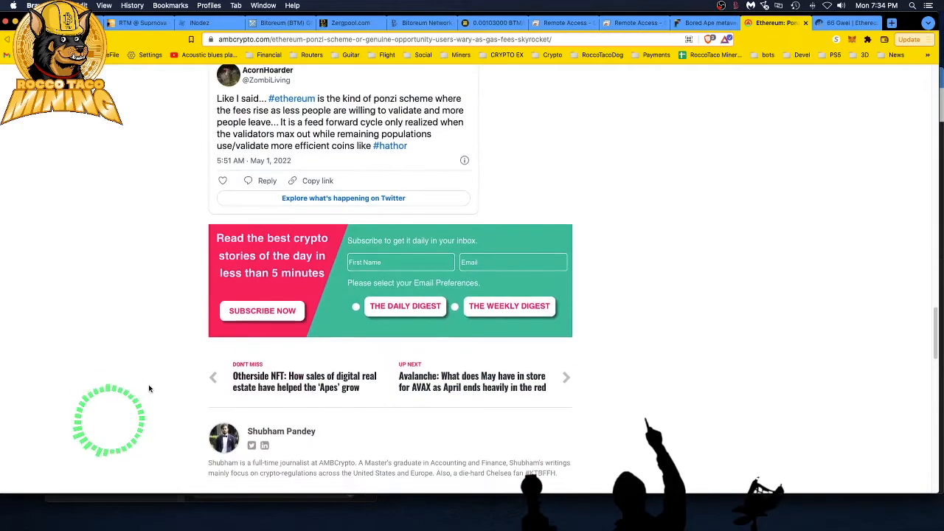
{"action": "scroll", "scroll_direction": "down", "scroll_amount": 3}
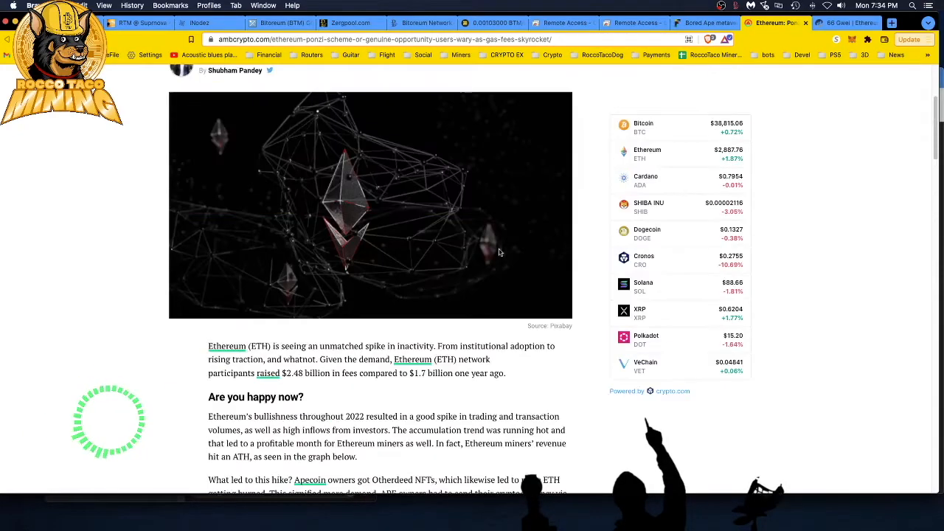
- Return to the Fortune Bored Ape article and read past the 'Got 2!' tweet to the Dutch auction passage
{"action": "left_click", "coordinate": [701, 23]}
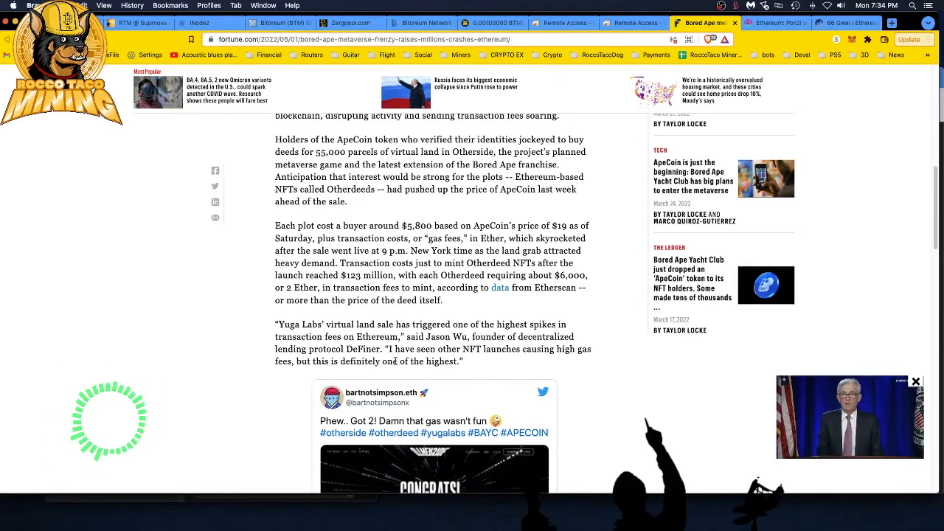
{"action": "scroll", "scroll_direction": "down", "scroll_amount": 3}
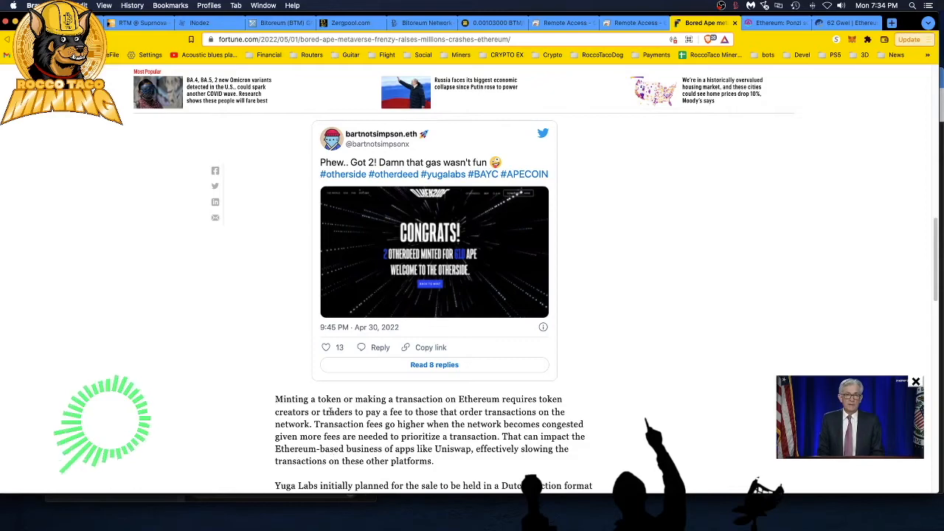
{"action": "scroll", "scroll_direction": "down", "scroll_amount": 3}
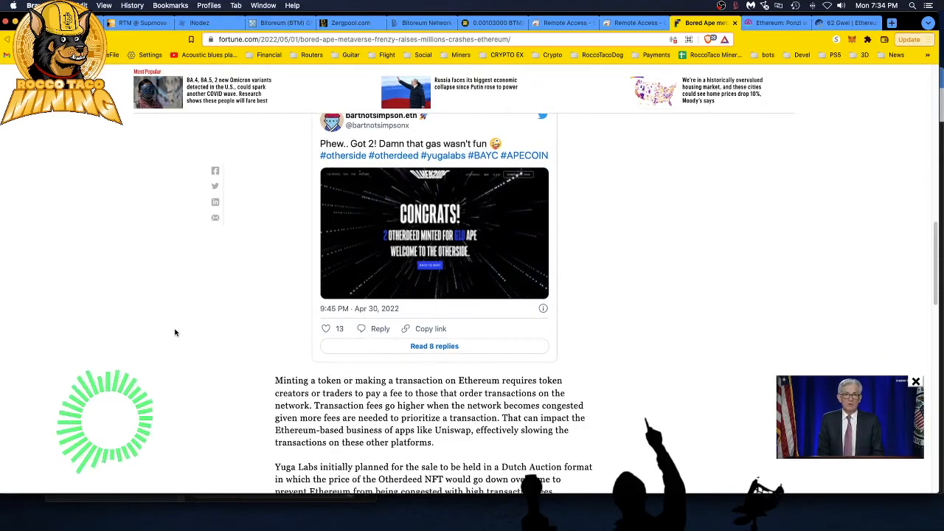
{"action": "scroll", "scroll_direction": "down", "scroll_amount": 3}
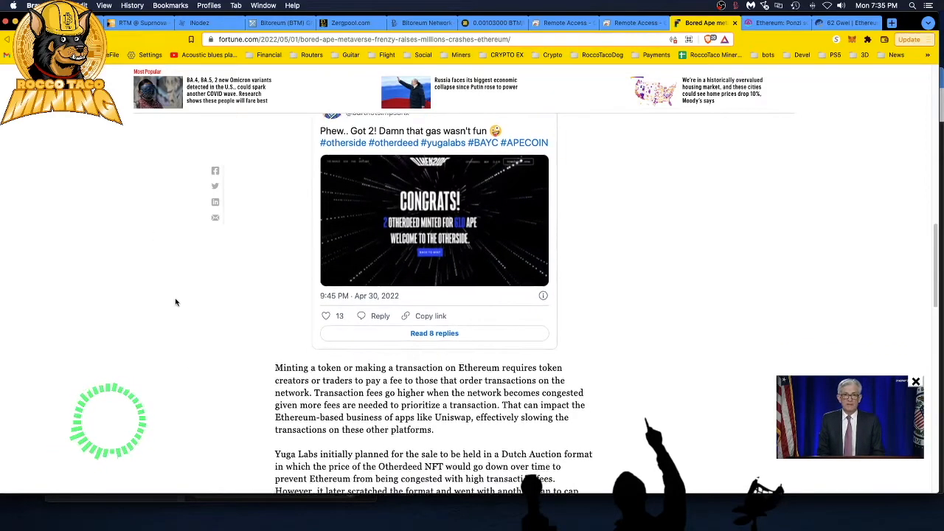
{"action": "scroll", "scroll_direction": "down", "scroll_amount": 3}
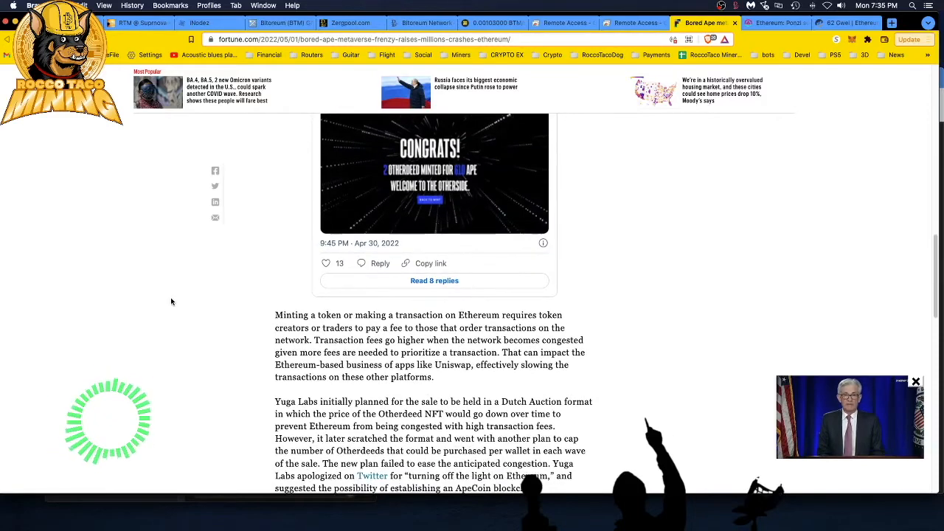
- Read the congestion and dropped Dutch auction paragraphs, returning to the $5,800-per-plot passage
{"action": "scroll", "scroll_direction": "down", "scroll_amount": 3}
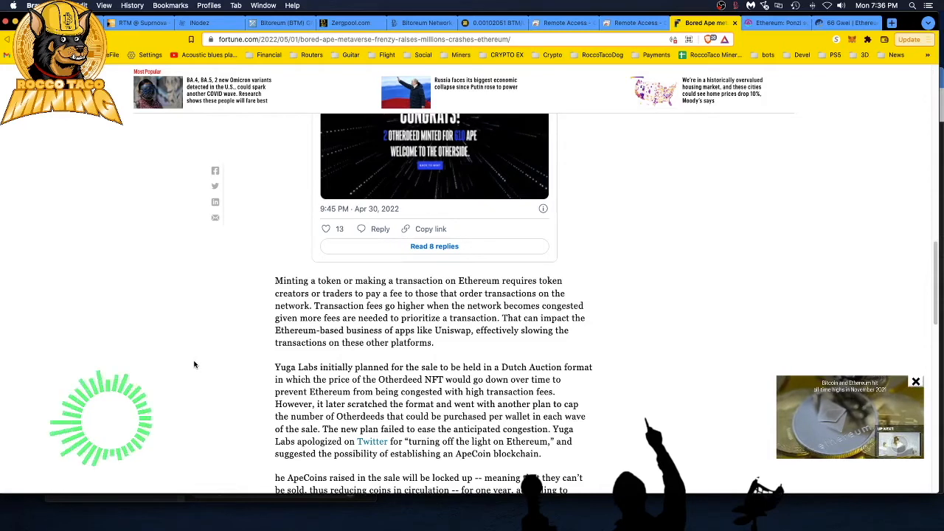
{"action": "mouse_move", "coordinate": [191, 348]}
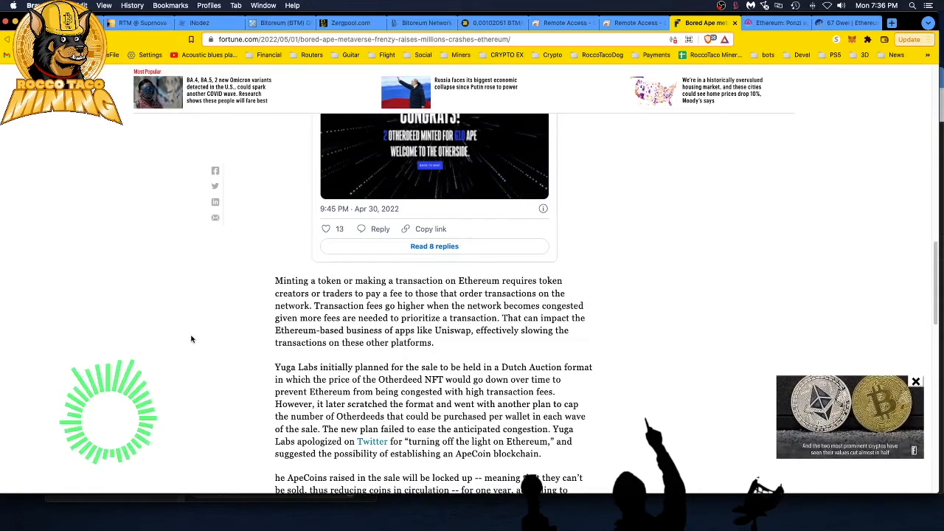
{"action": "mouse_move", "coordinate": [247, 332]}
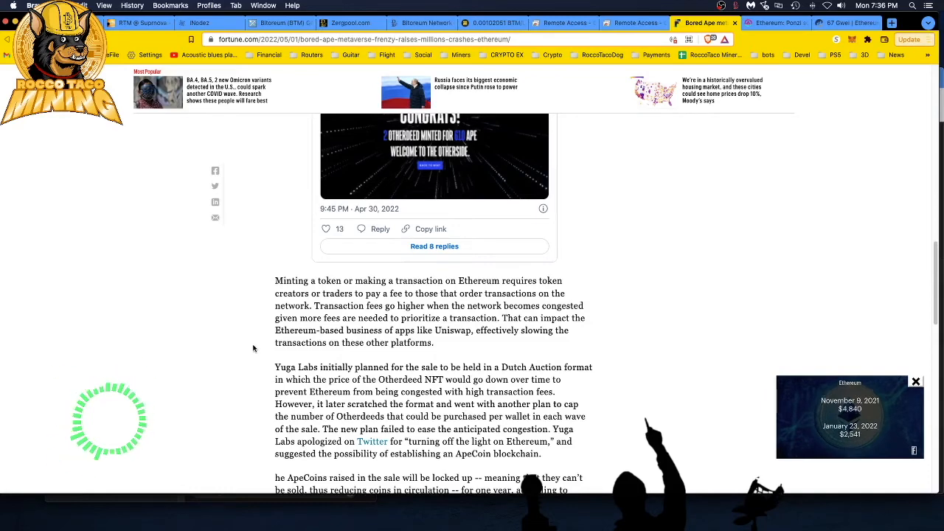
{"action": "scroll", "scroll_direction": "down", "scroll_amount": 3}
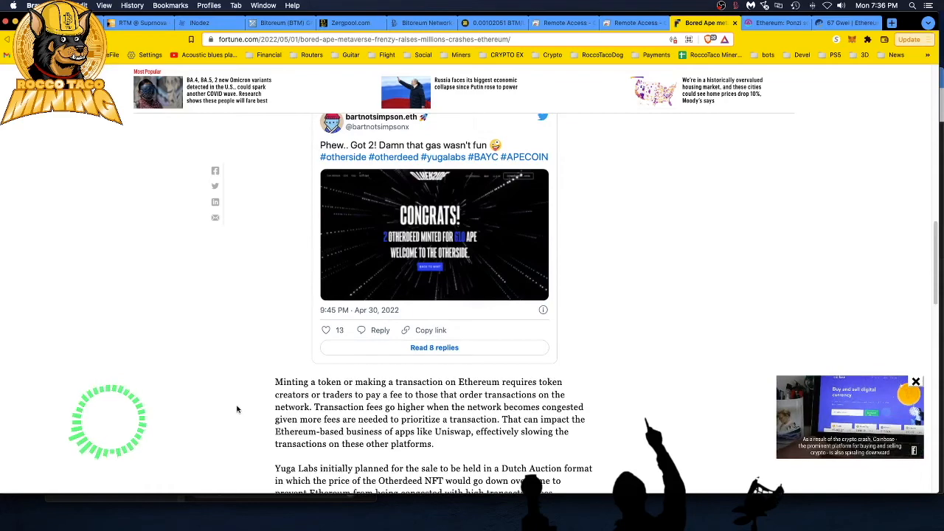
{"action": "scroll", "scroll_direction": "down", "scroll_amount": 3}
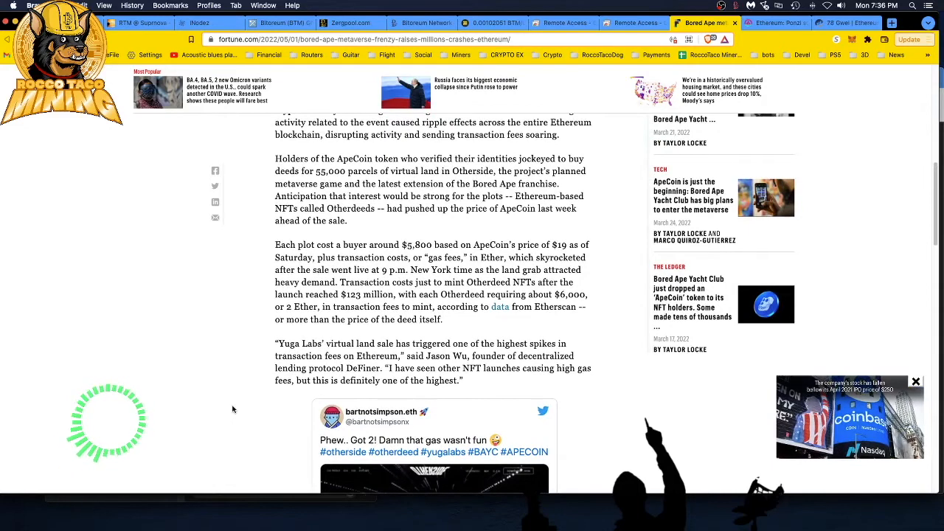
- Glance at the AMBCrypto gas-war tweets, then view Etherscan's Gas Tracker at 46–48 gwei
{"action": "left_click", "coordinate": [719, 23]}
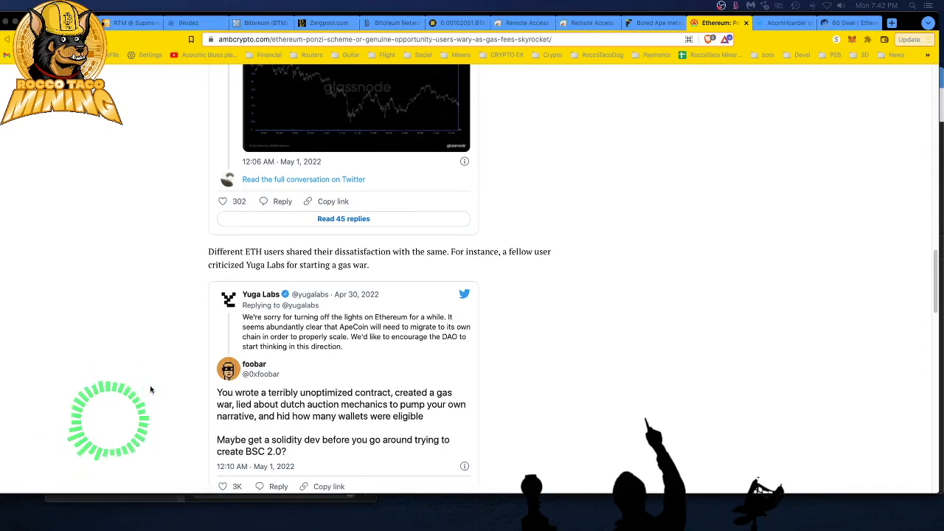
{"action": "mouse_move", "coordinate": [189, 384]}
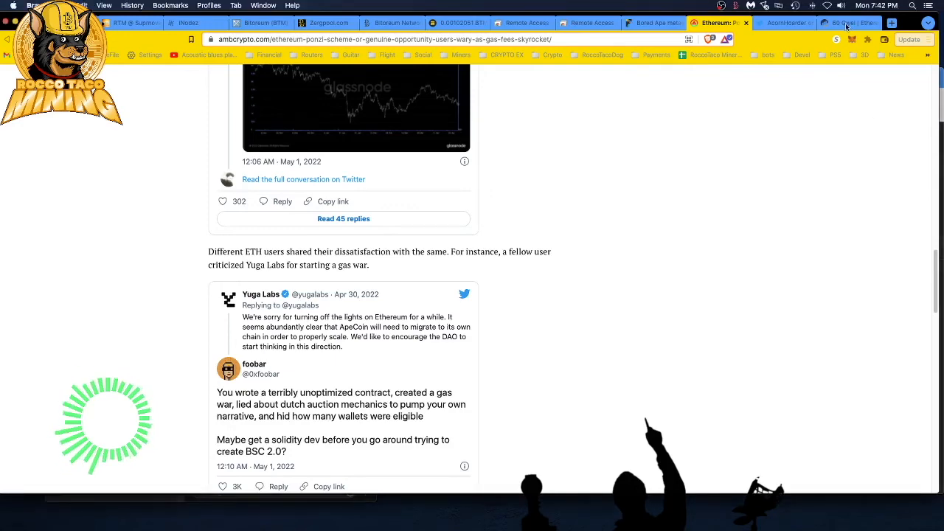
{"action": "left_click", "coordinate": [848, 23]}
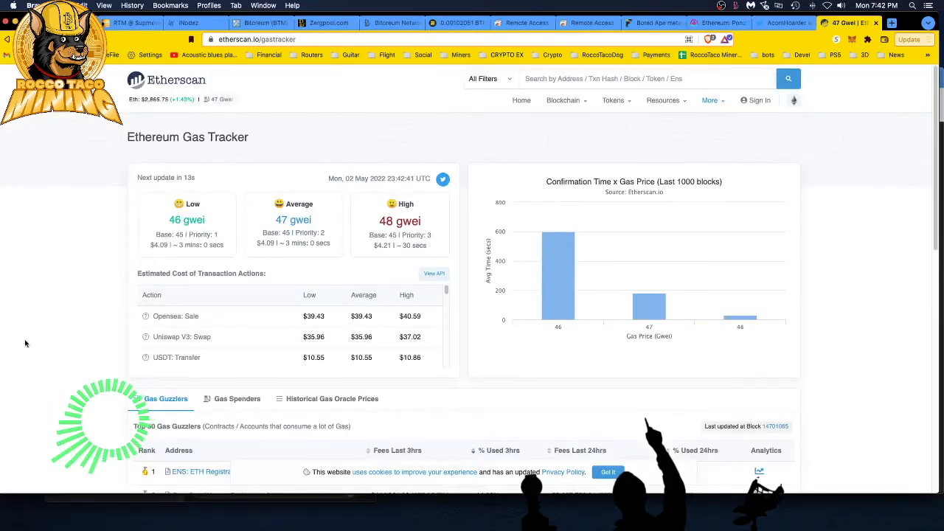